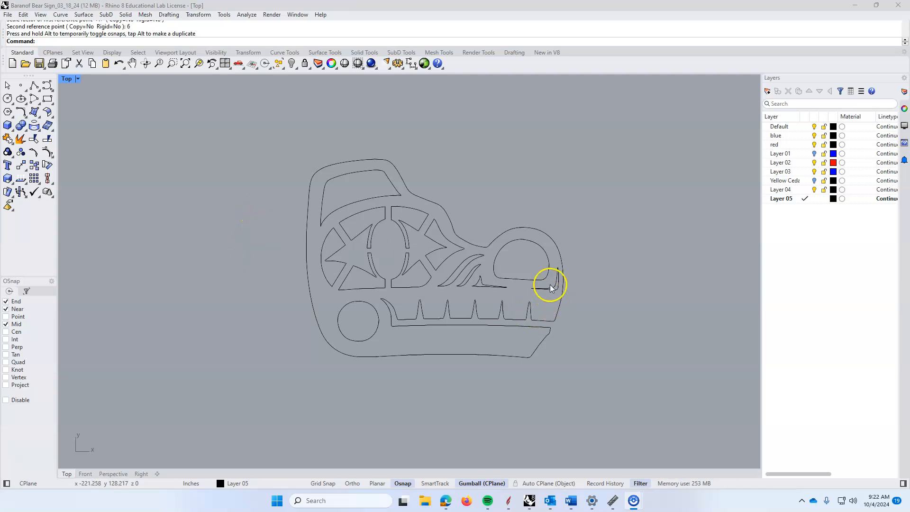
{"action": "mouse_move", "coordinate": [591, 337]}
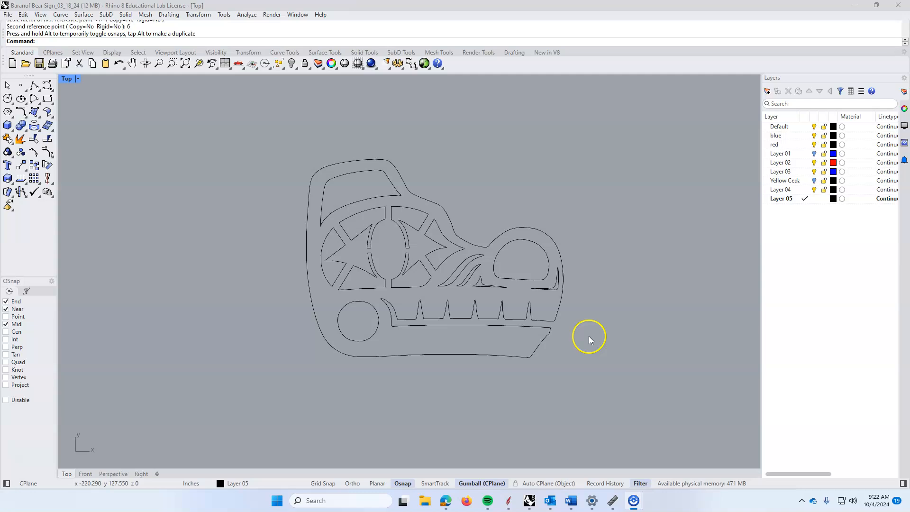
{"action": "mouse_move", "coordinate": [571, 307]}
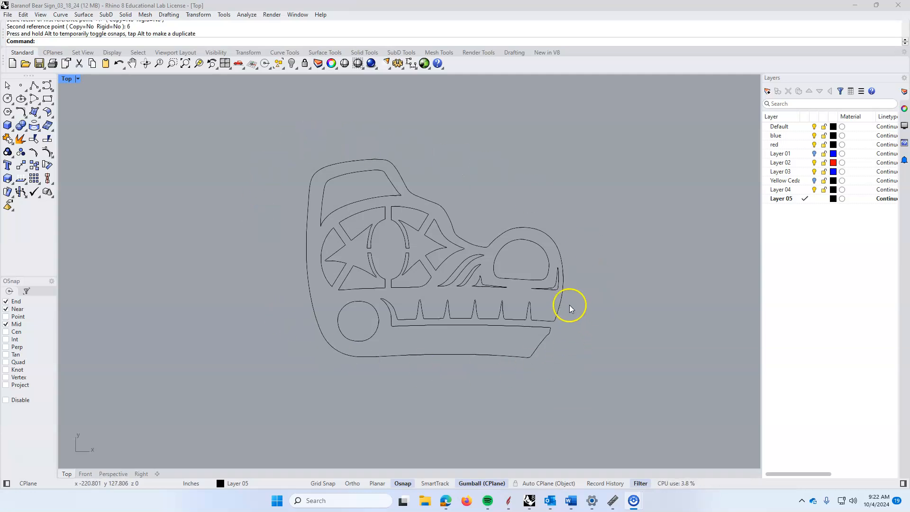
{"action": "mouse_move", "coordinate": [552, 277]}
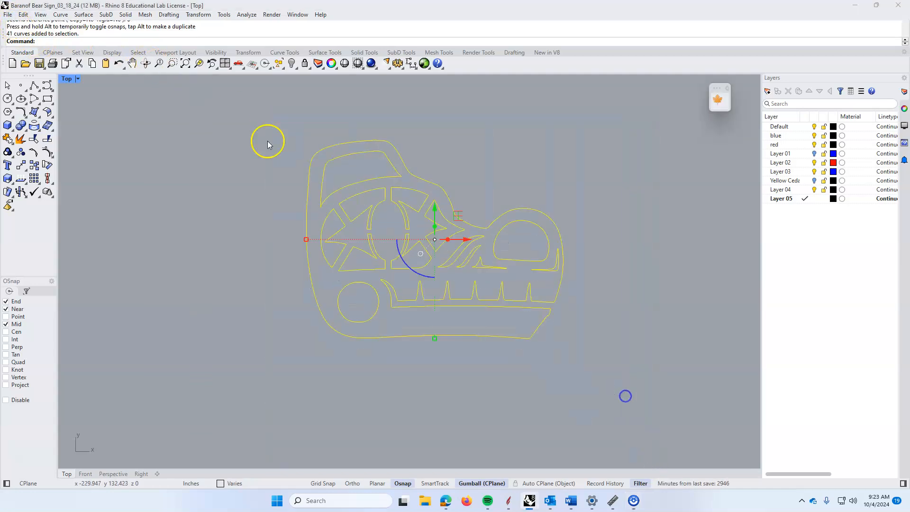
Export the selected bear curves in AutoCAD Drawing Exchange (*.dxf) format.
{"action": "left_click", "coordinate": [9, 14]}
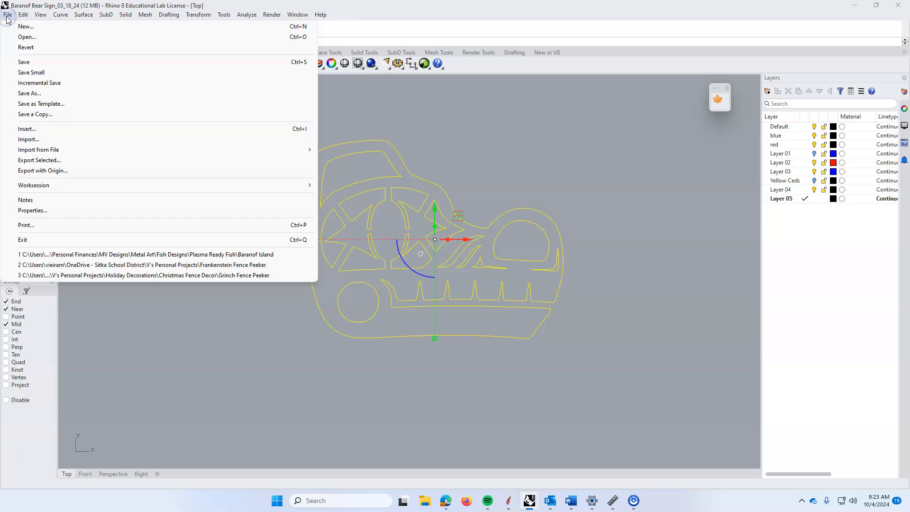
{"action": "mouse_move", "coordinate": [39, 160]}
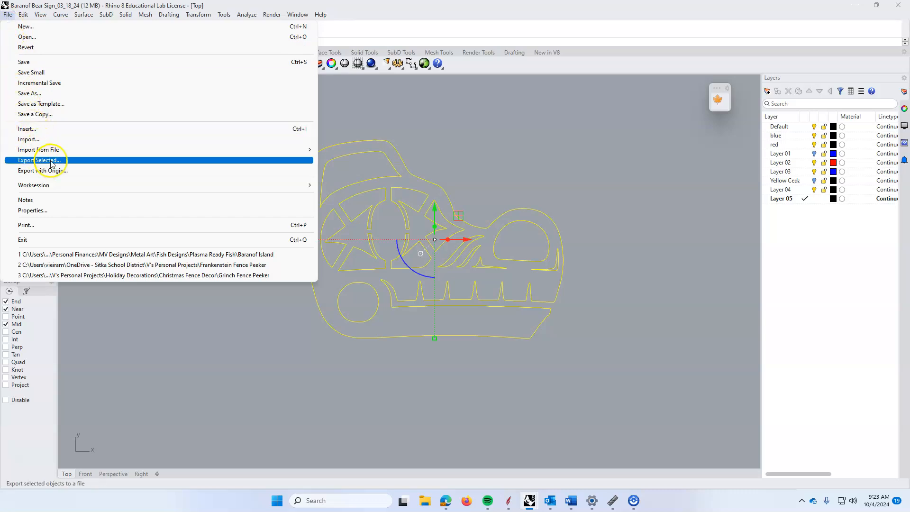
{"action": "left_click", "coordinate": [41, 160]}
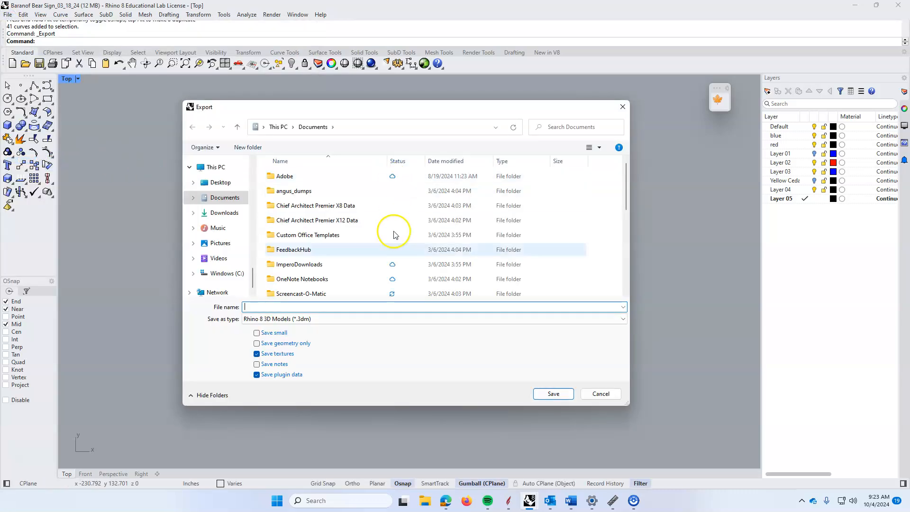
{"action": "left_click", "coordinate": [623, 319]}
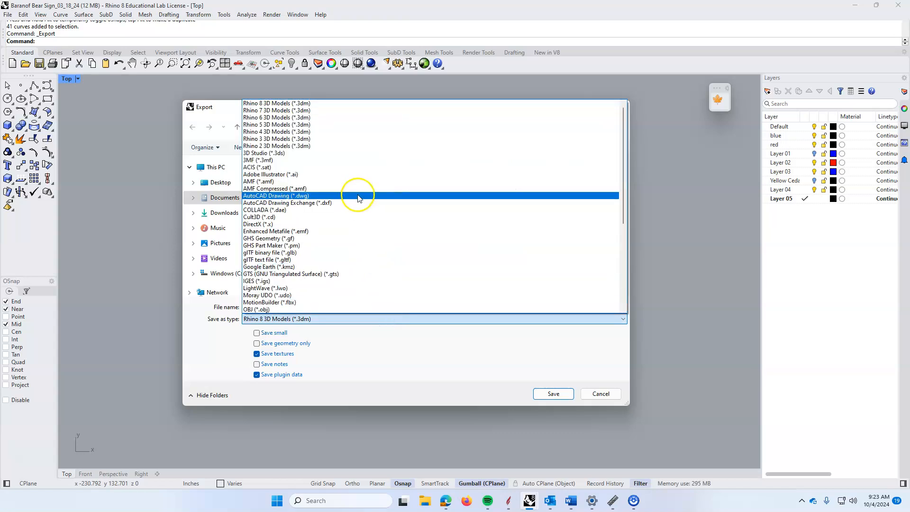
{"action": "left_click", "coordinate": [289, 203]}
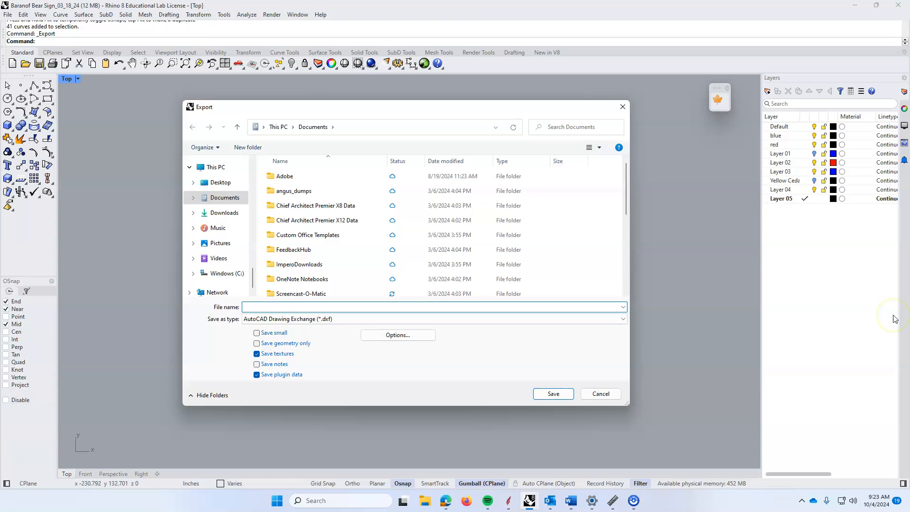
Name the export Plasma Bear and save it to Downloads.
{"action": "type", "text": "Plasma Bear"}
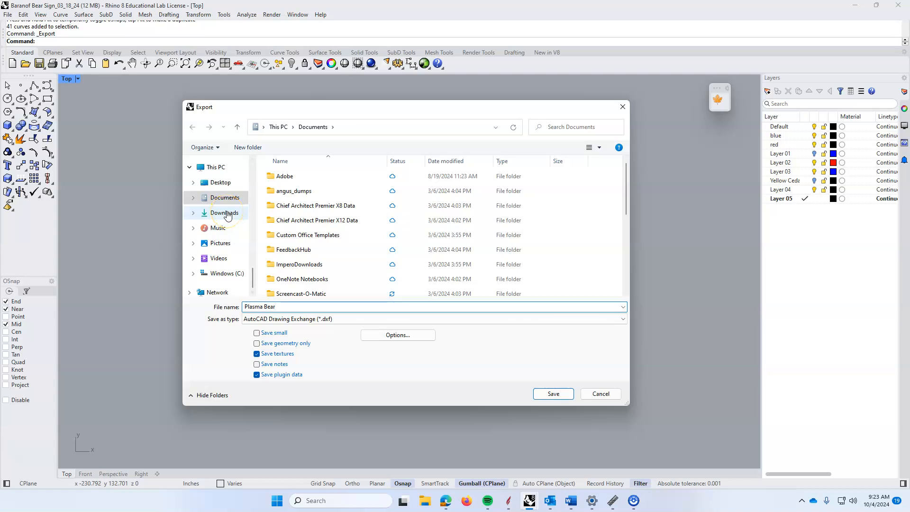
{"action": "left_click", "coordinate": [225, 212]}
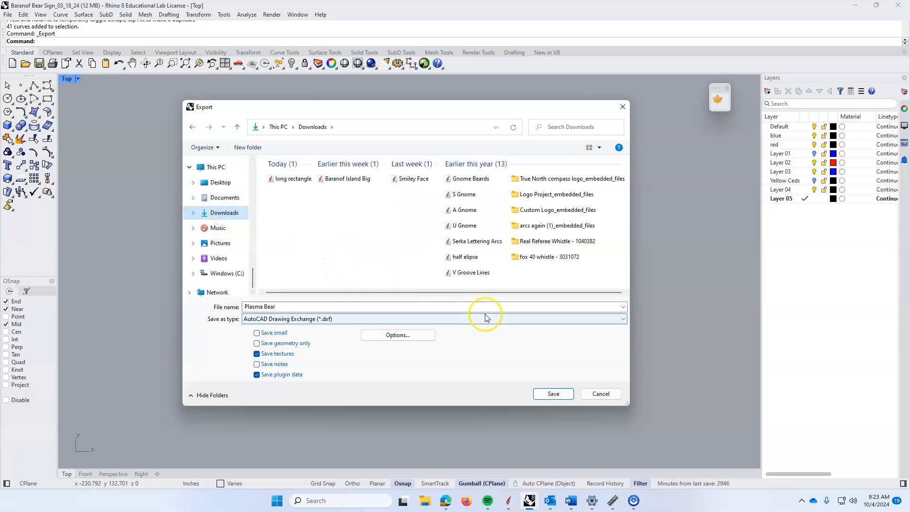
{"action": "left_click", "coordinate": [551, 394]}
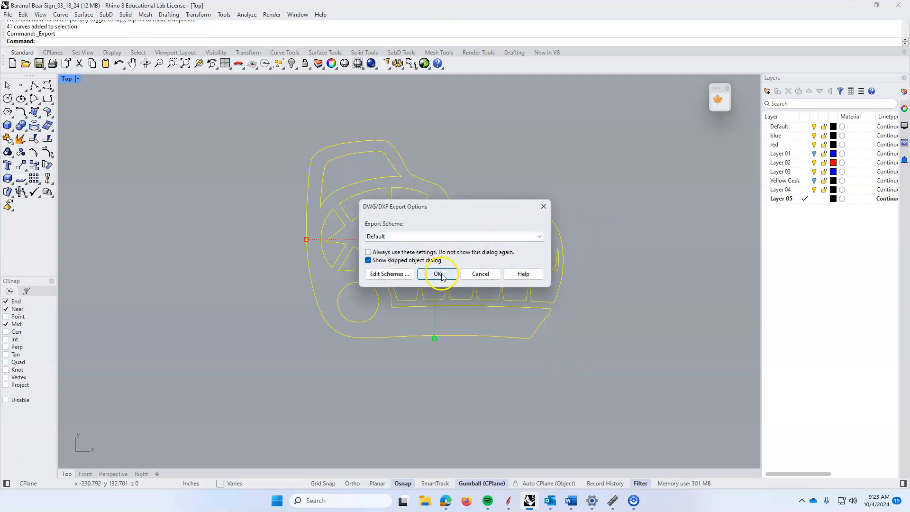
Accept the default DXF export options and maximize the SheetCam TNG window.
{"action": "left_click", "coordinate": [438, 273]}
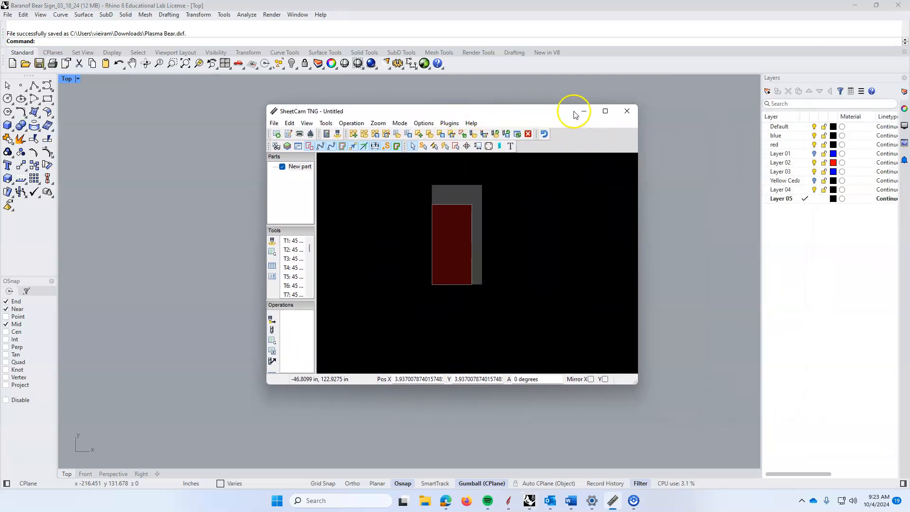
{"action": "left_click", "coordinate": [605, 111]}
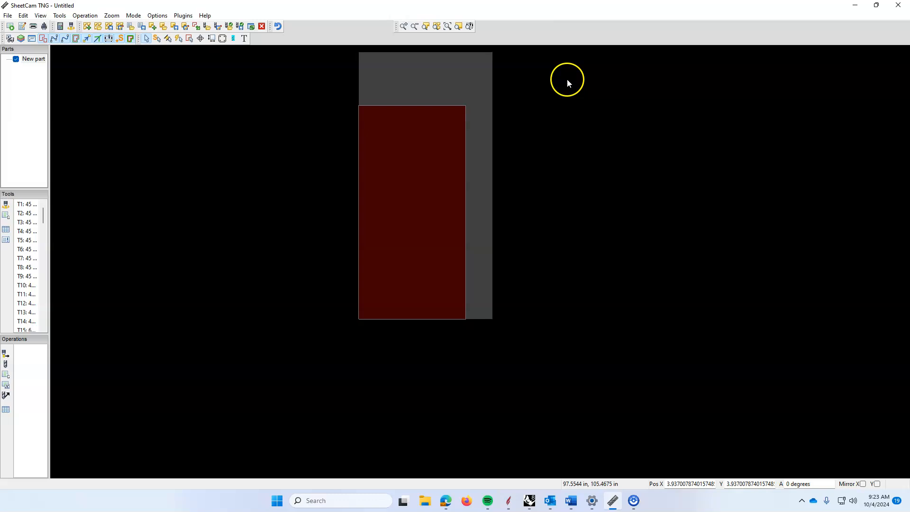
{"action": "mouse_move", "coordinate": [501, 216]}
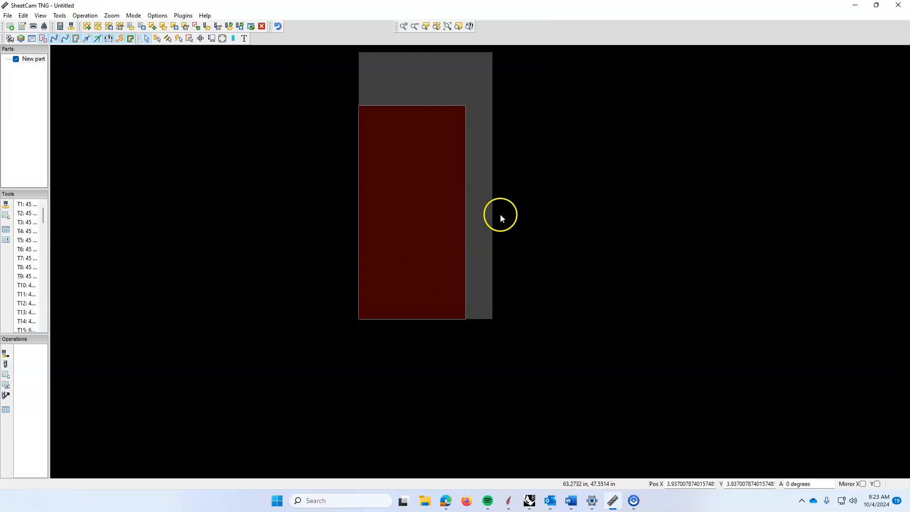
{"action": "mouse_move", "coordinate": [325, 44]}
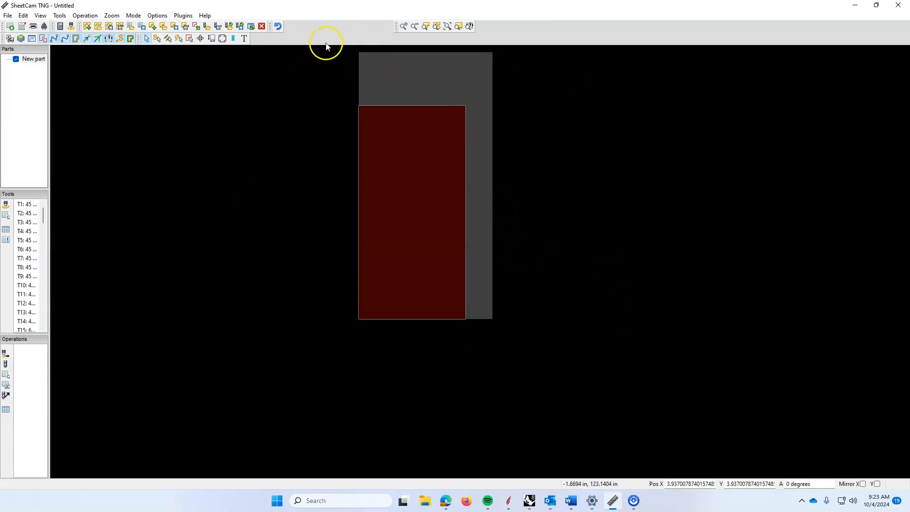
{"action": "left_click", "coordinate": [7, 15]}
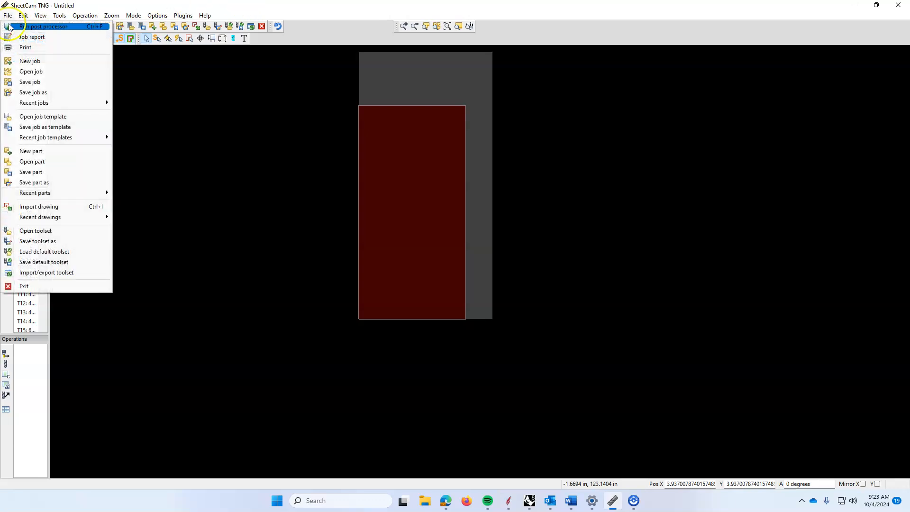
{"action": "mouse_move", "coordinate": [39, 206]}
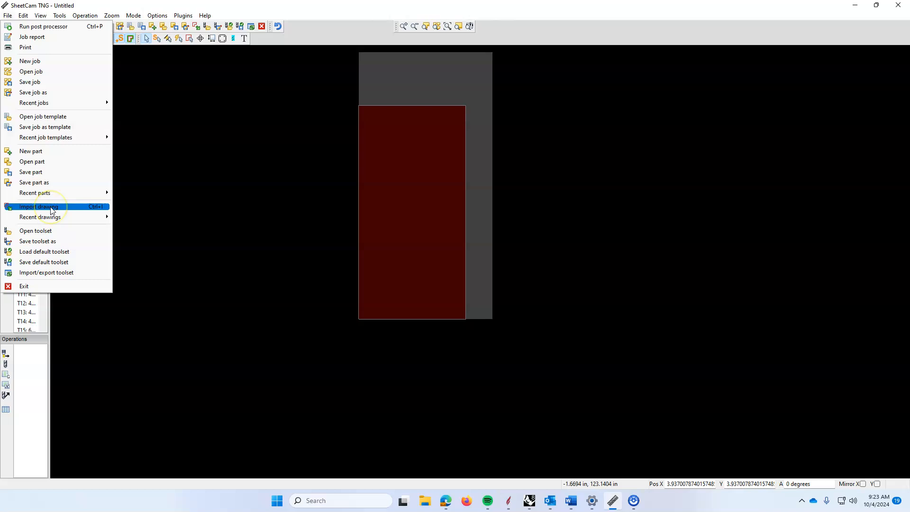
Import the Plasma Bear drawing from Downloads with Inch scaling.
{"action": "left_click", "coordinate": [38, 207]}
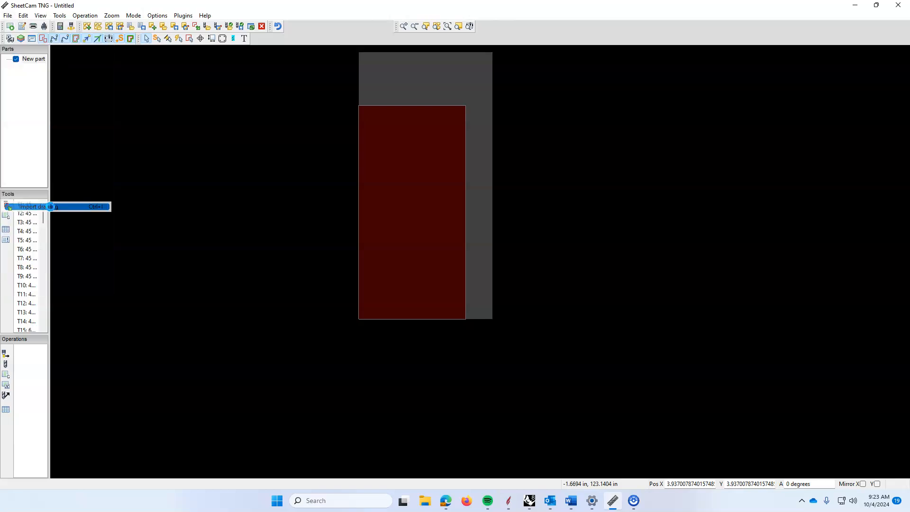
{"action": "left_click", "coordinate": [32, 206]}
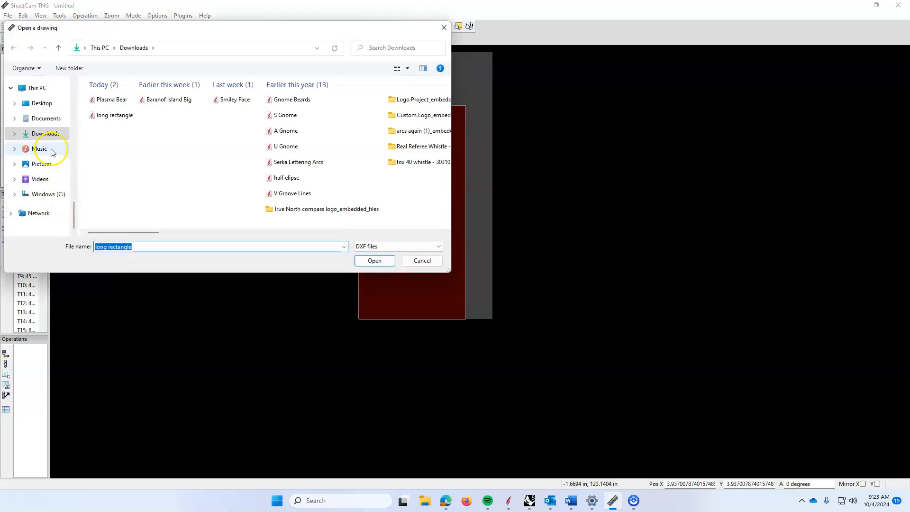
{"action": "left_click", "coordinate": [111, 100]}
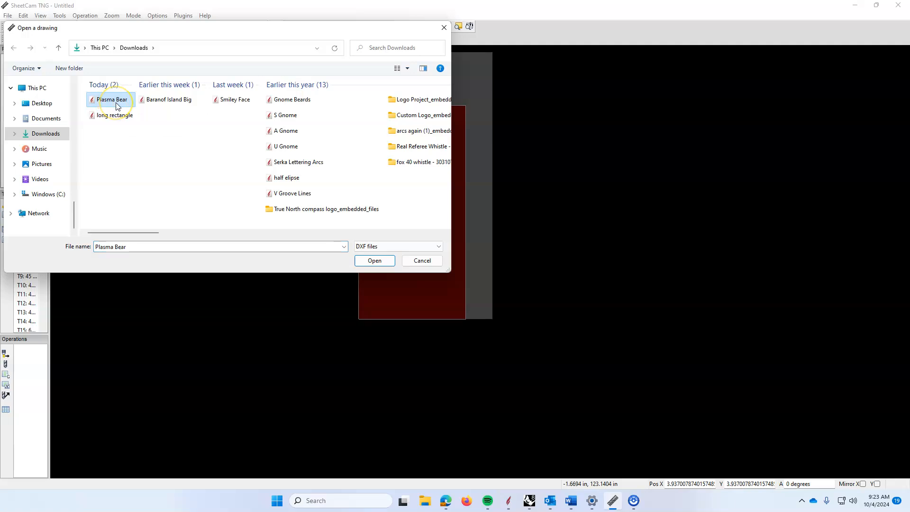
{"action": "left_click", "coordinate": [374, 260]}
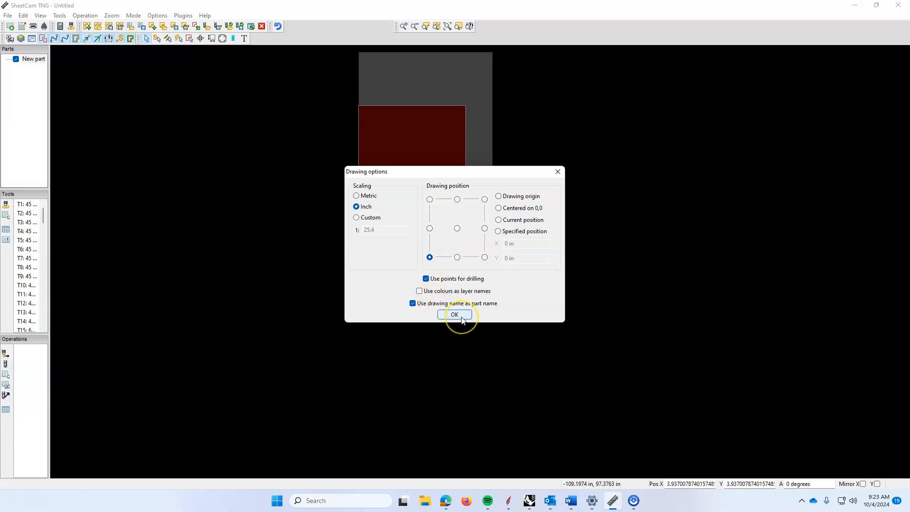
{"action": "left_click", "coordinate": [454, 314]}
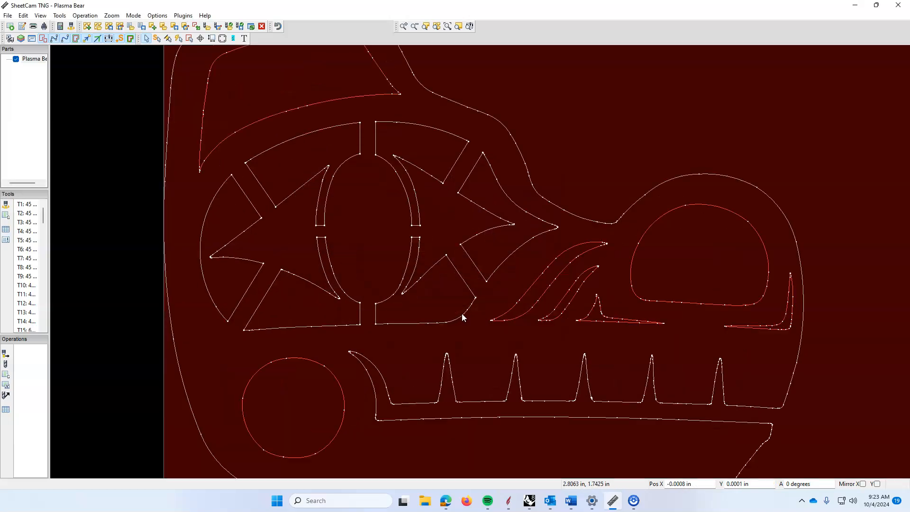
Zoom out to show the whole bear and list the available operation types.
{"action": "scroll", "scroll_direction": "down", "scroll_amount": 3}
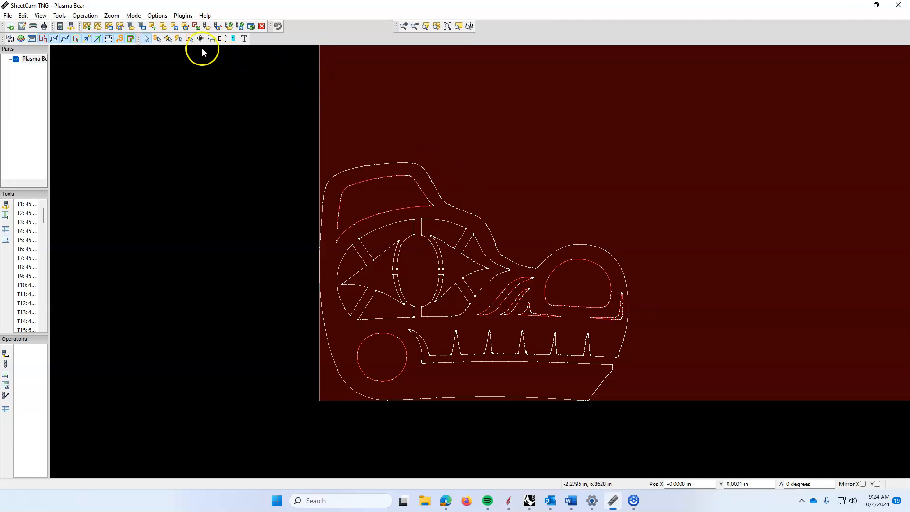
{"action": "left_click", "coordinate": [85, 16]}
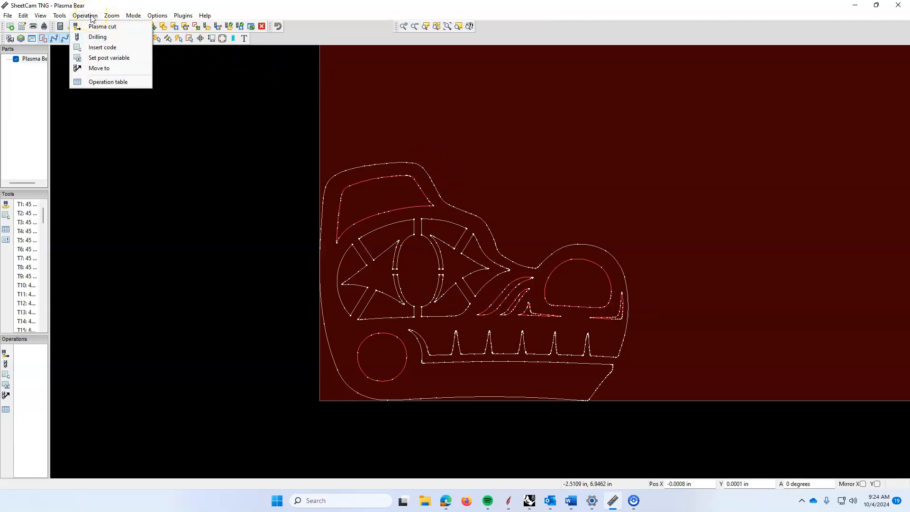
{"action": "mouse_move", "coordinate": [122, 26]}
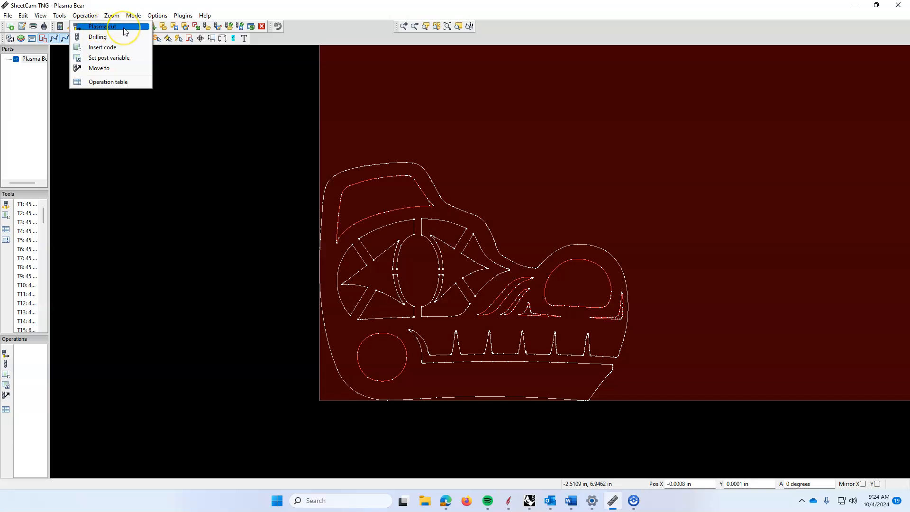
Add a plasma cut with Outside Offset contour on Layer 05 using tool T90.
{"action": "left_click", "coordinate": [102, 25]}
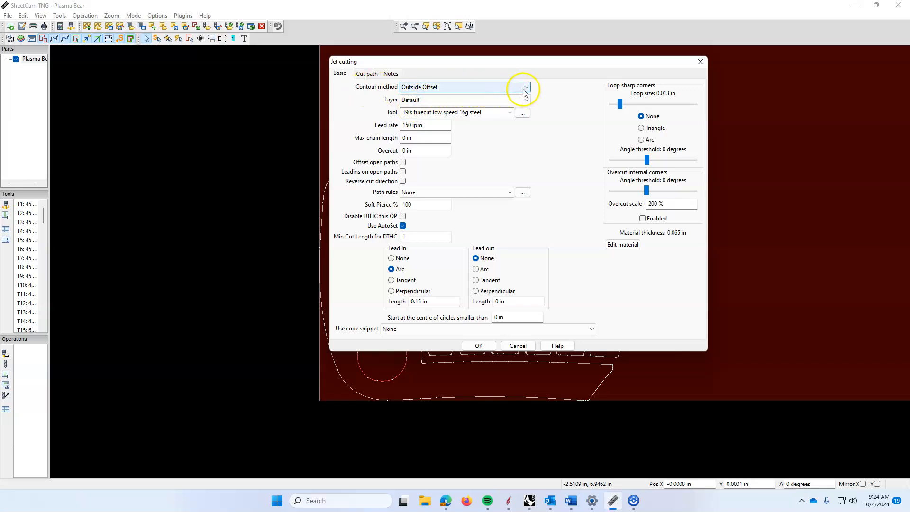
{"action": "left_click", "coordinate": [525, 87]}
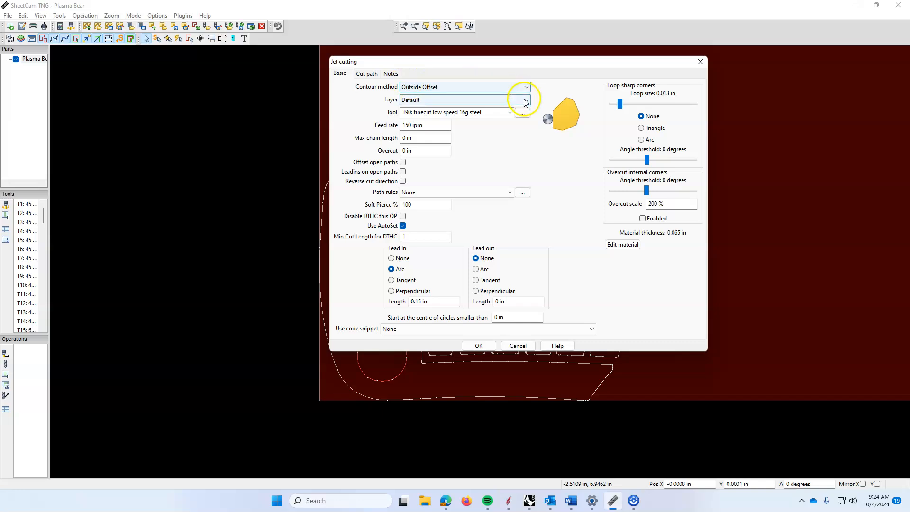
{"action": "left_click", "coordinate": [525, 99]}
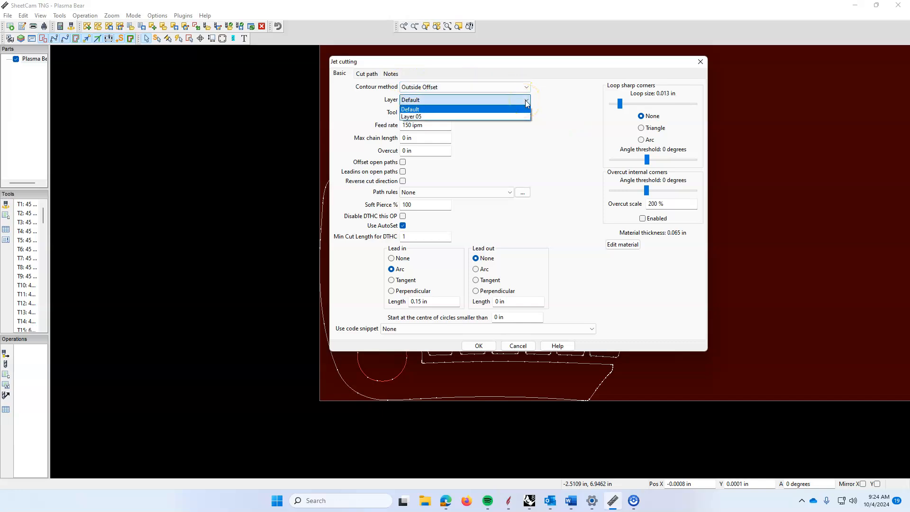
{"action": "left_click", "coordinate": [411, 115]}
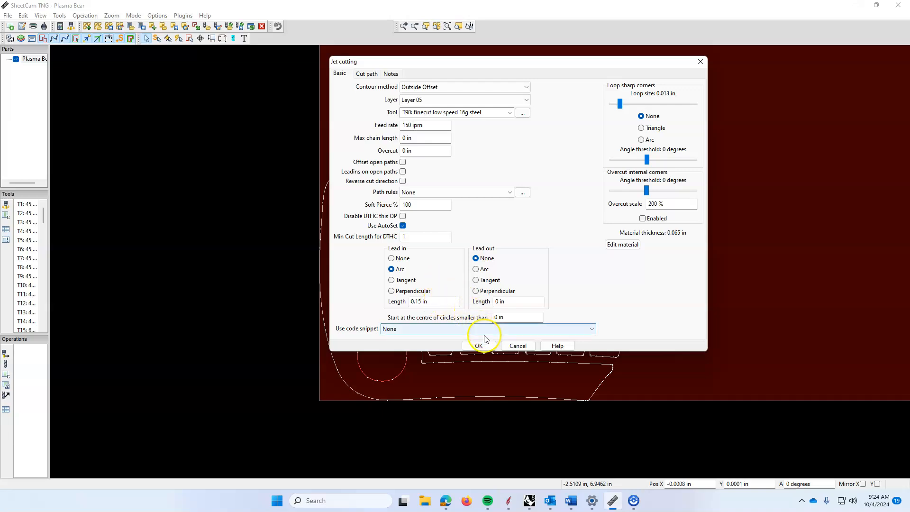
{"action": "left_click", "coordinate": [477, 345]}
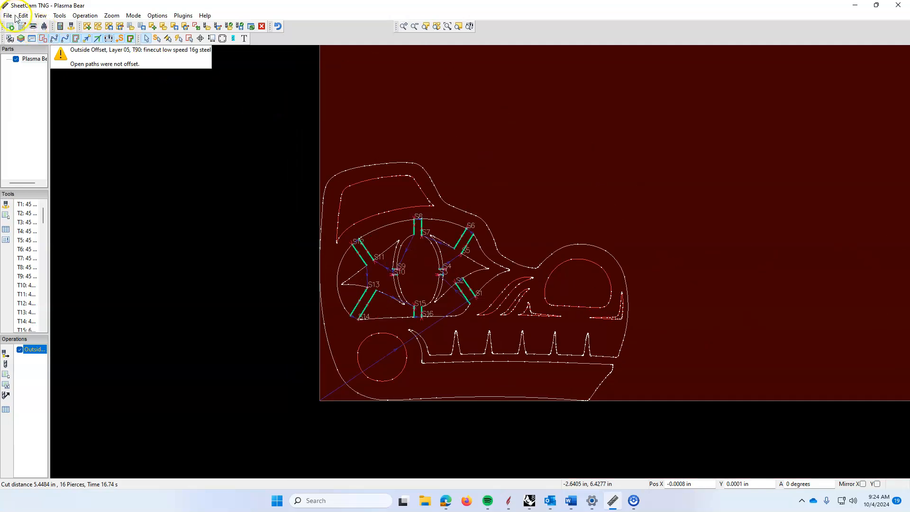
Post process the job, saving the G-code as Plasma Bear in Downloads.
{"action": "left_click", "coordinate": [8, 15]}
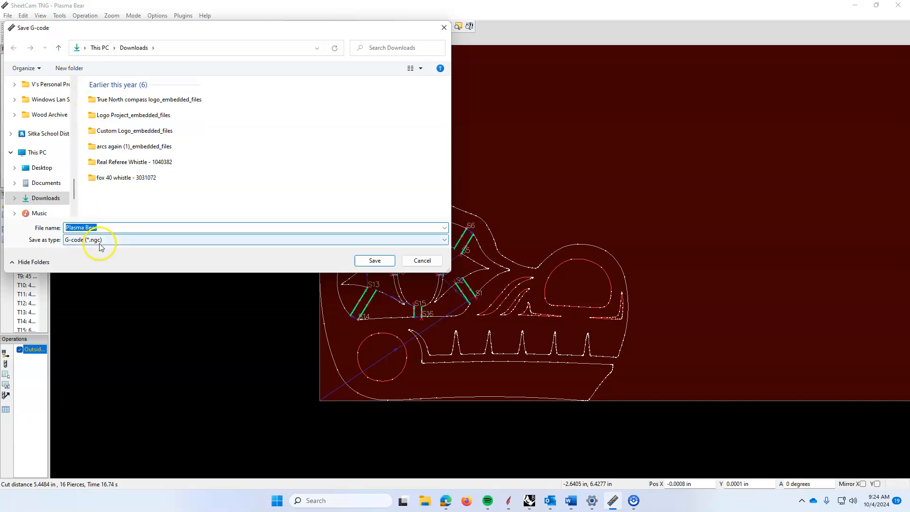
{"action": "mouse_move", "coordinate": [73, 247]}
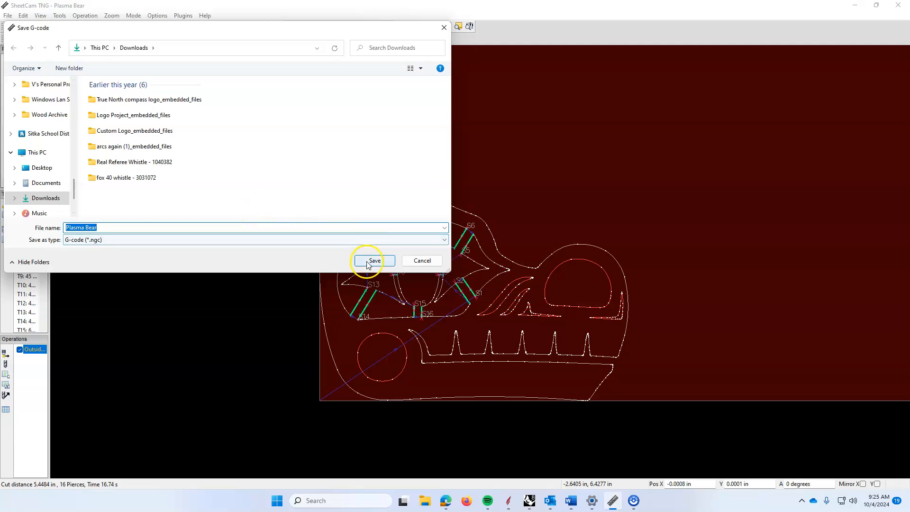
{"action": "left_click", "coordinate": [373, 260]}
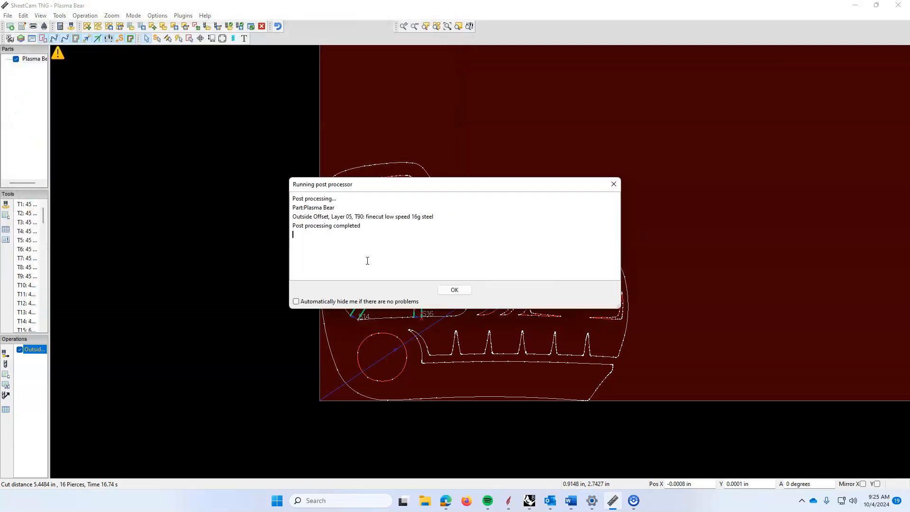
{"action": "left_click", "coordinate": [454, 290]}
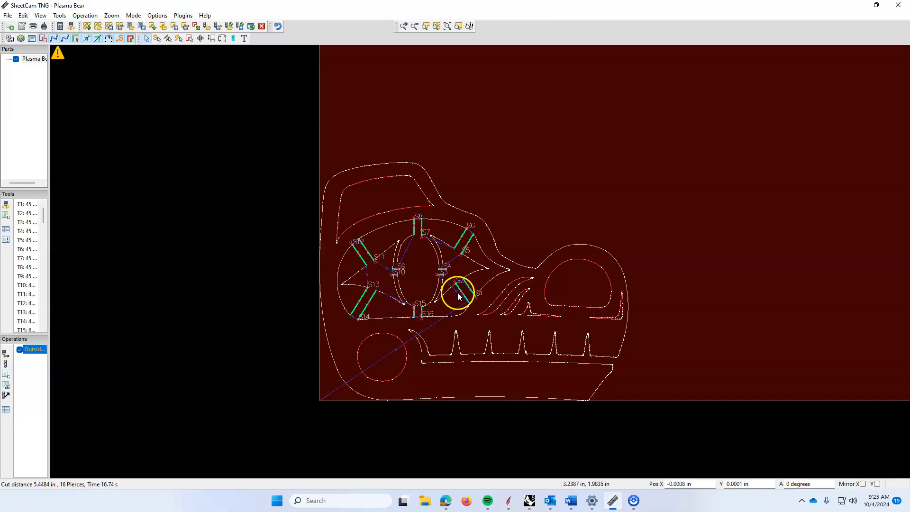